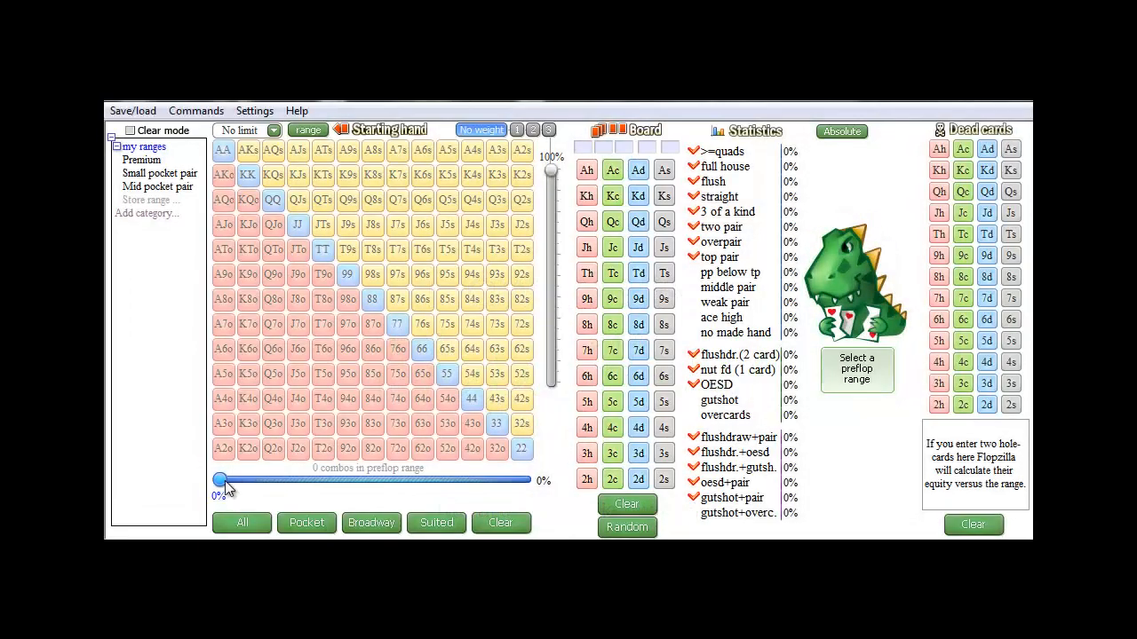
- Set the range slider from 0% to about 49.6% of starting hands
{"action": "left_click_drag", "start_coordinate": [220, 479], "coordinate": [371, 480]}
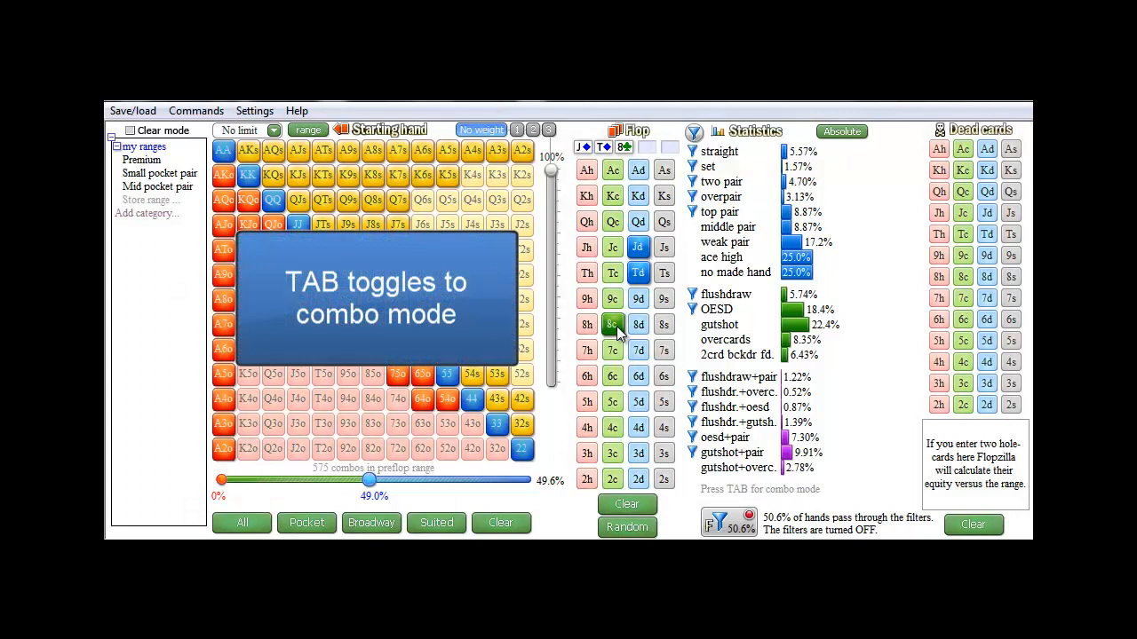
- Add 8♣ to complete the flop and show statistics as combo counts
{"action": "left_click", "coordinate": [841, 131]}
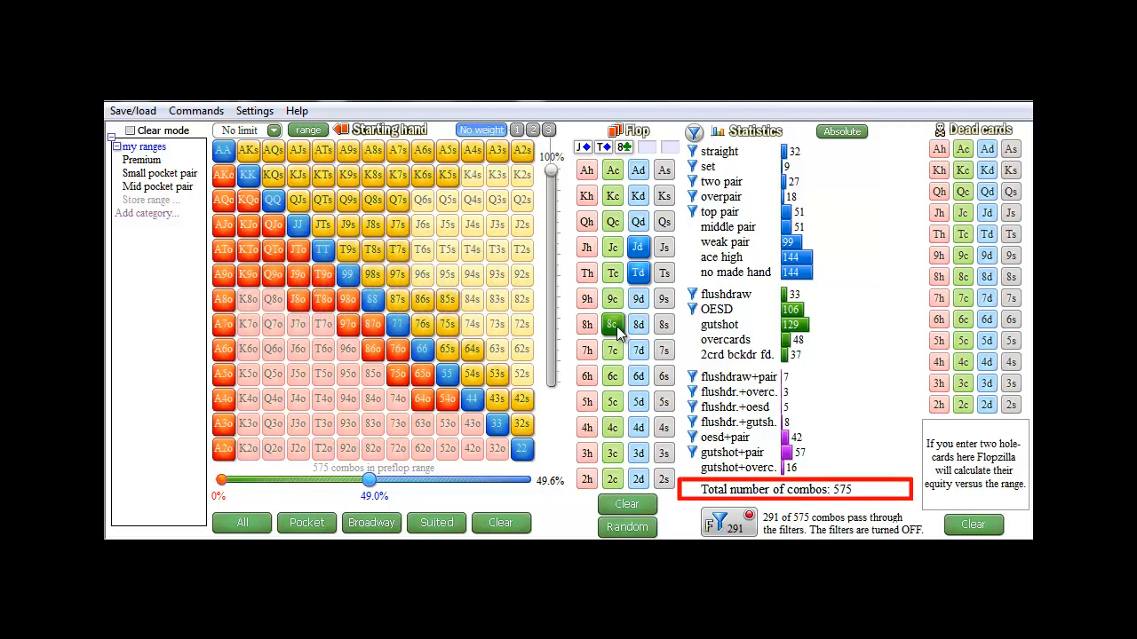
{"action": "left_click", "coordinate": [719, 211]}
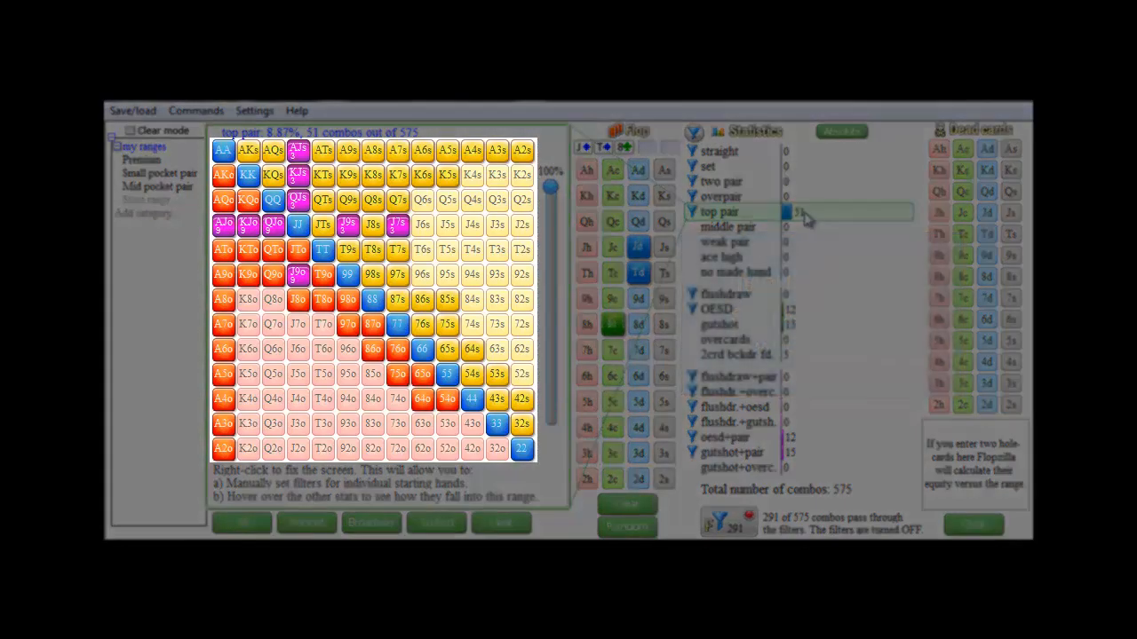
- Freeze the grid on top-pair combos per hand, e.g. 3 for AJs, 9 for AJo
{"action": "left_click", "coordinate": [709, 167]}
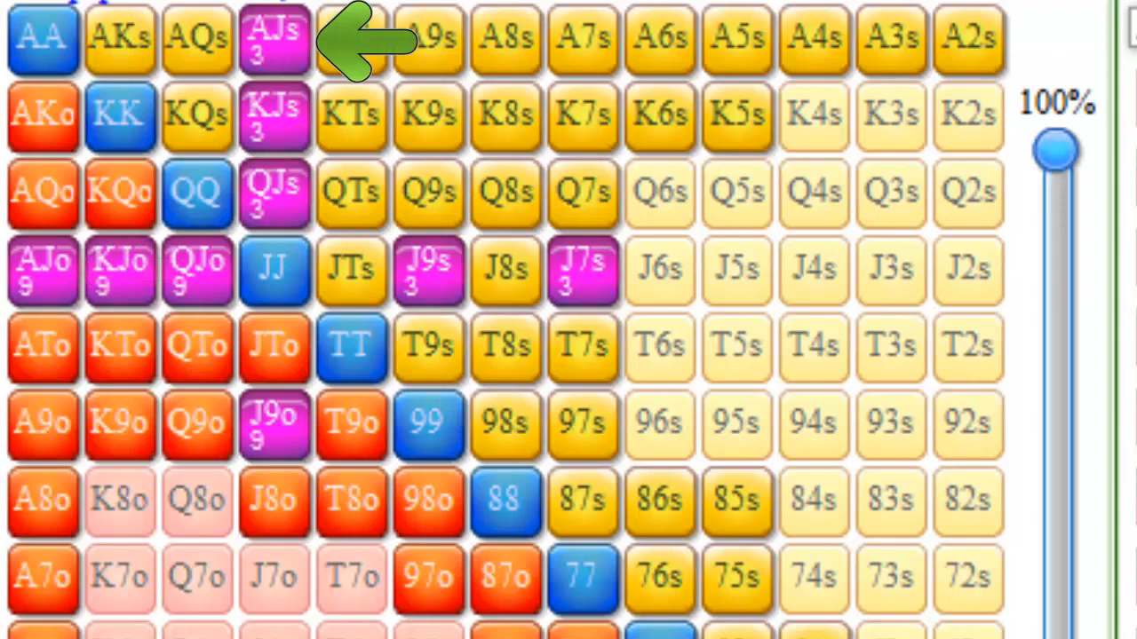
{"action": "mouse_move", "coordinate": [360, 422]}
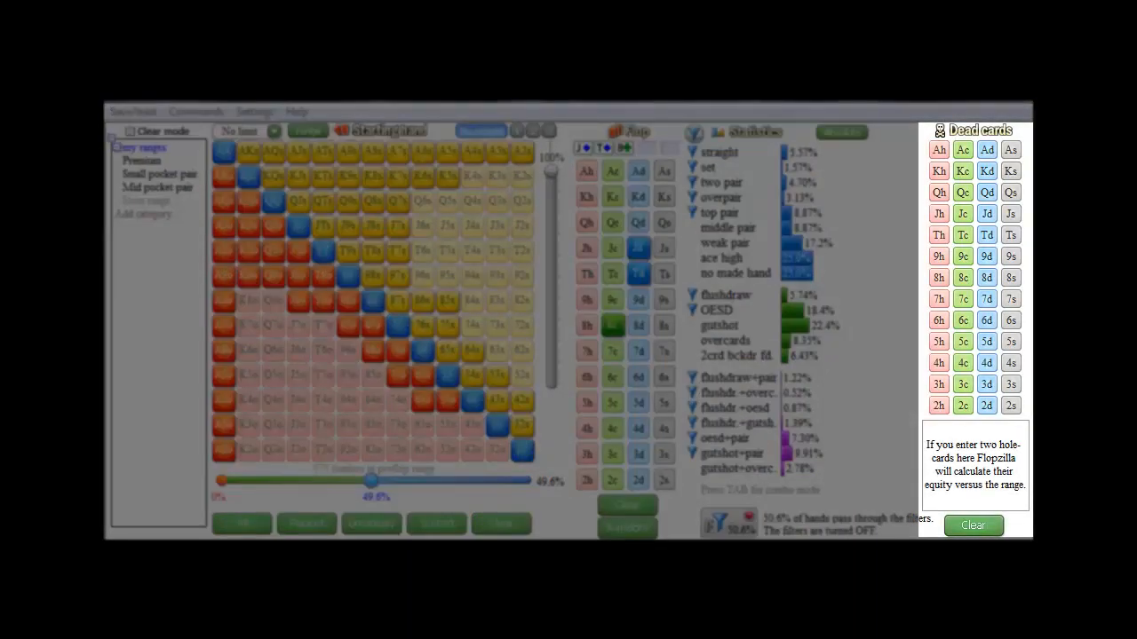
- Mark the ace of hearts, another card and the four of hearts as dead
{"action": "left_click", "coordinate": [1010, 149]}
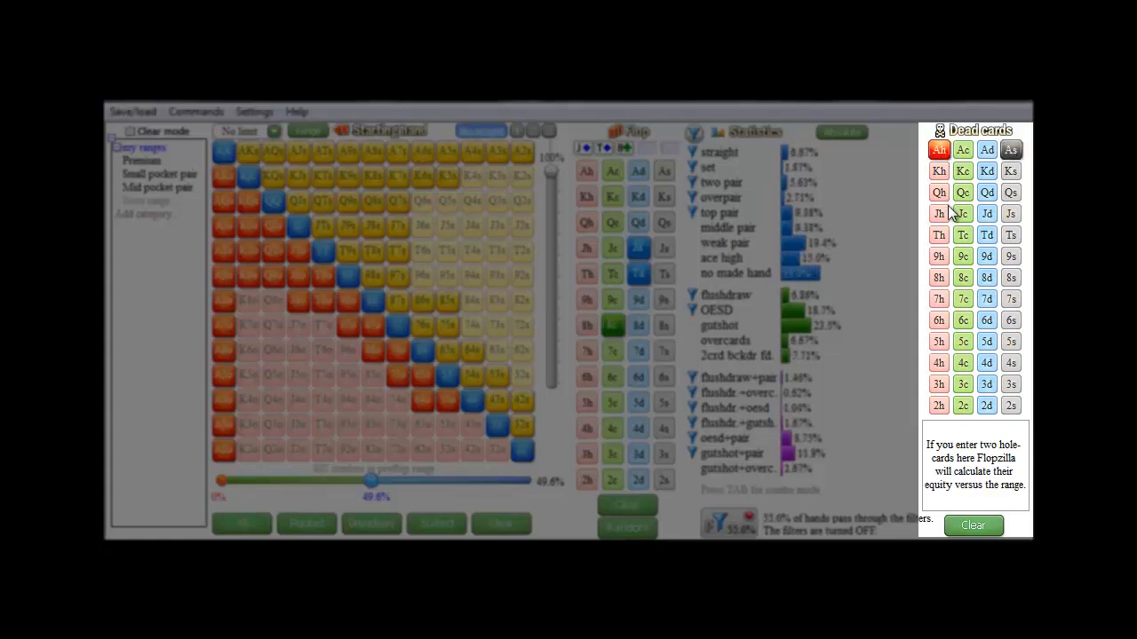
{"action": "left_click", "coordinate": [937, 362]}
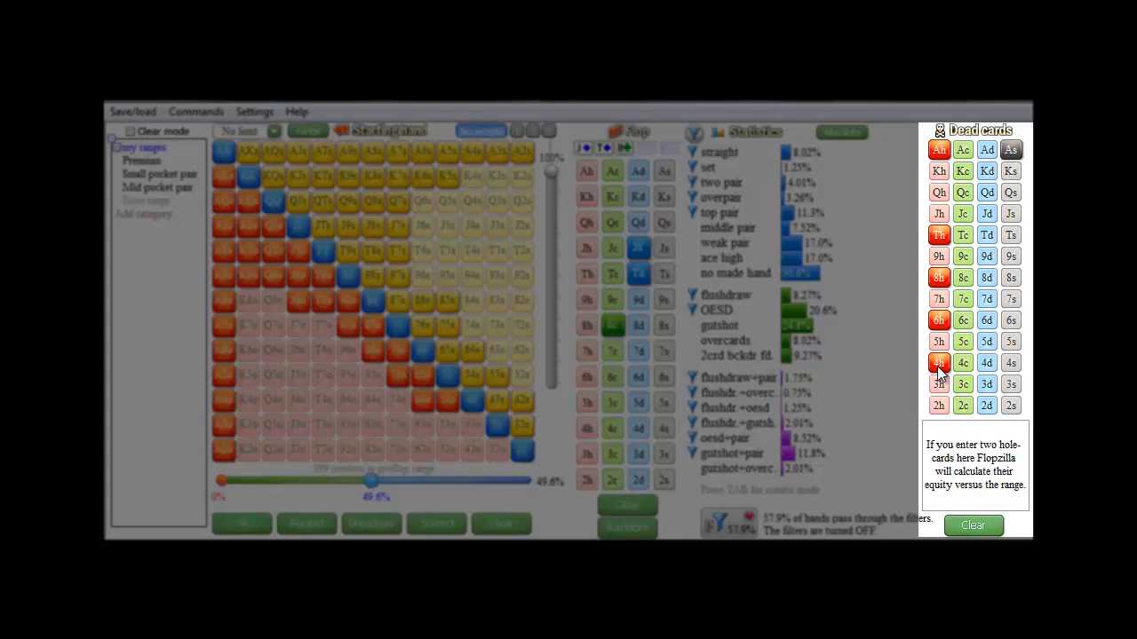
{"action": "left_click", "coordinate": [986, 149]}
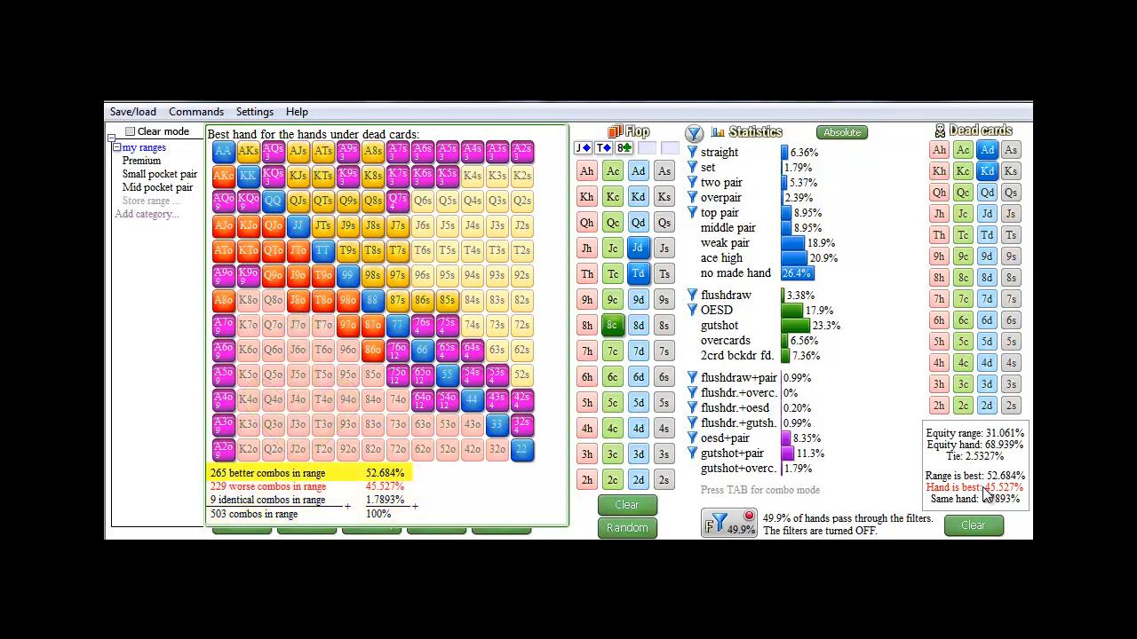
- Freeze the grid on the range combos that A♦K♦ beats ('Hand is best')
{"action": "left_click", "coordinate": [302, 487]}
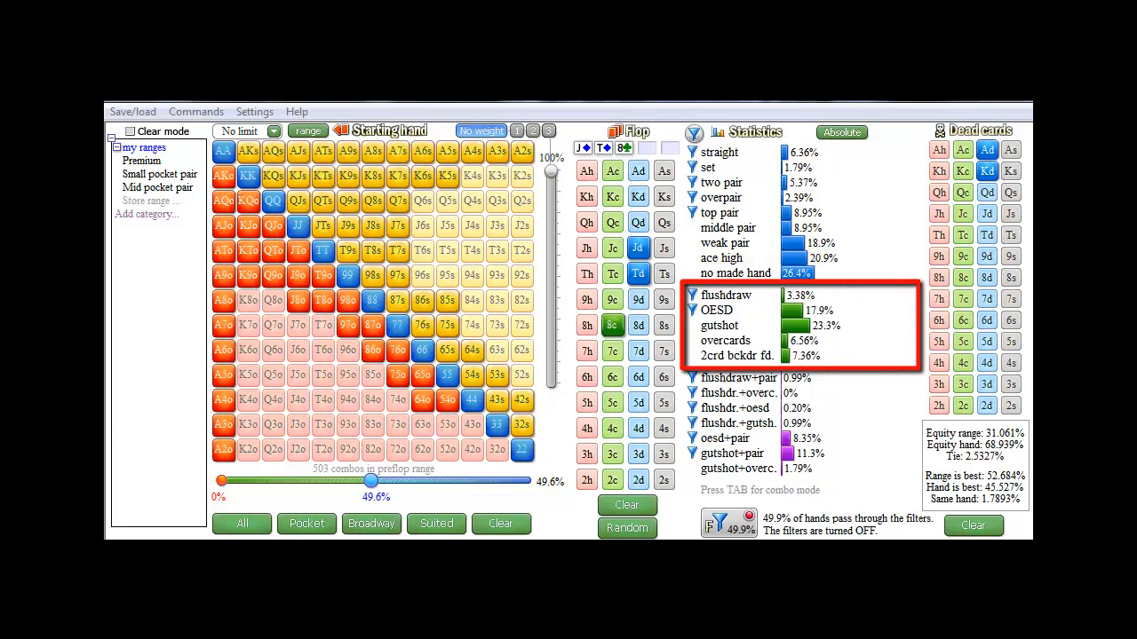
{"action": "left_click", "coordinate": [726, 295]}
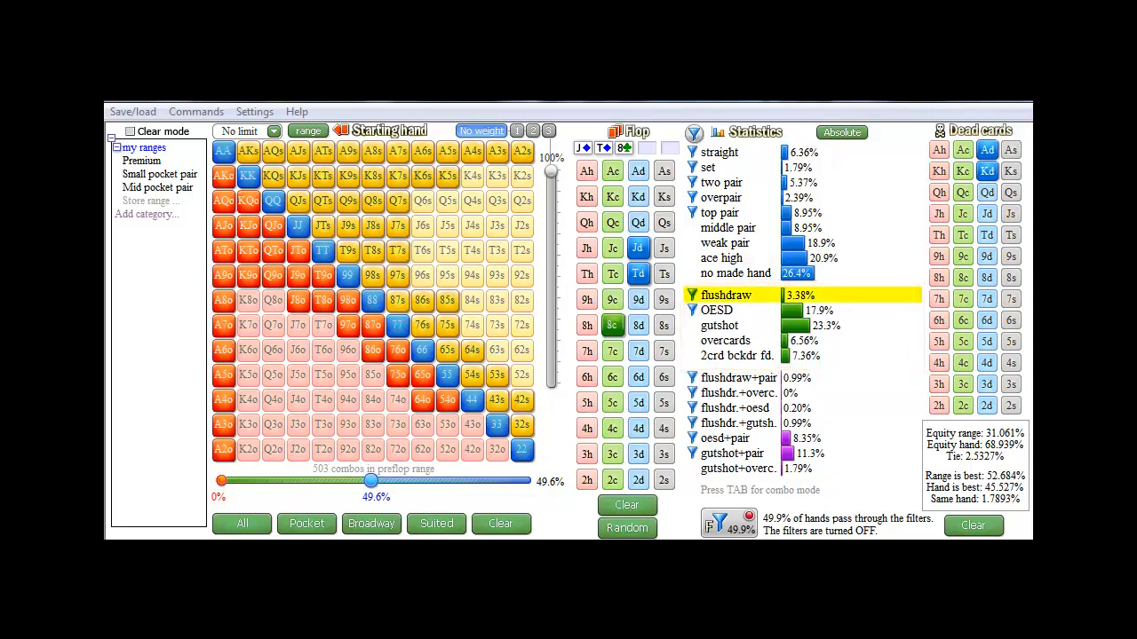
{"action": "left_click", "coordinate": [720, 325]}
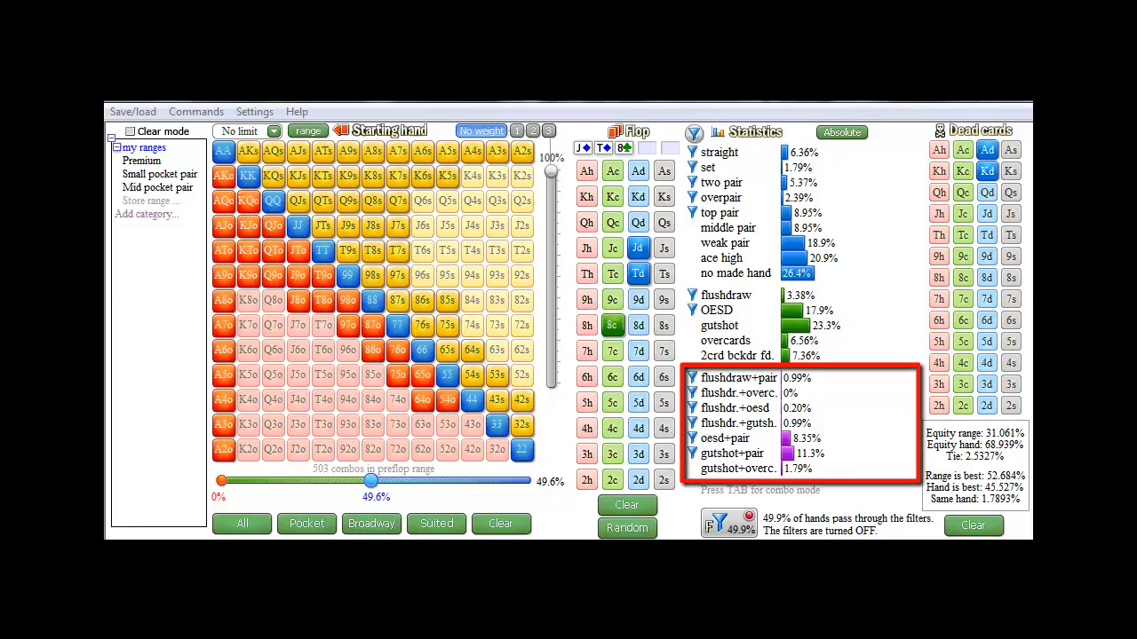
{"action": "left_click", "coordinate": [738, 377]}
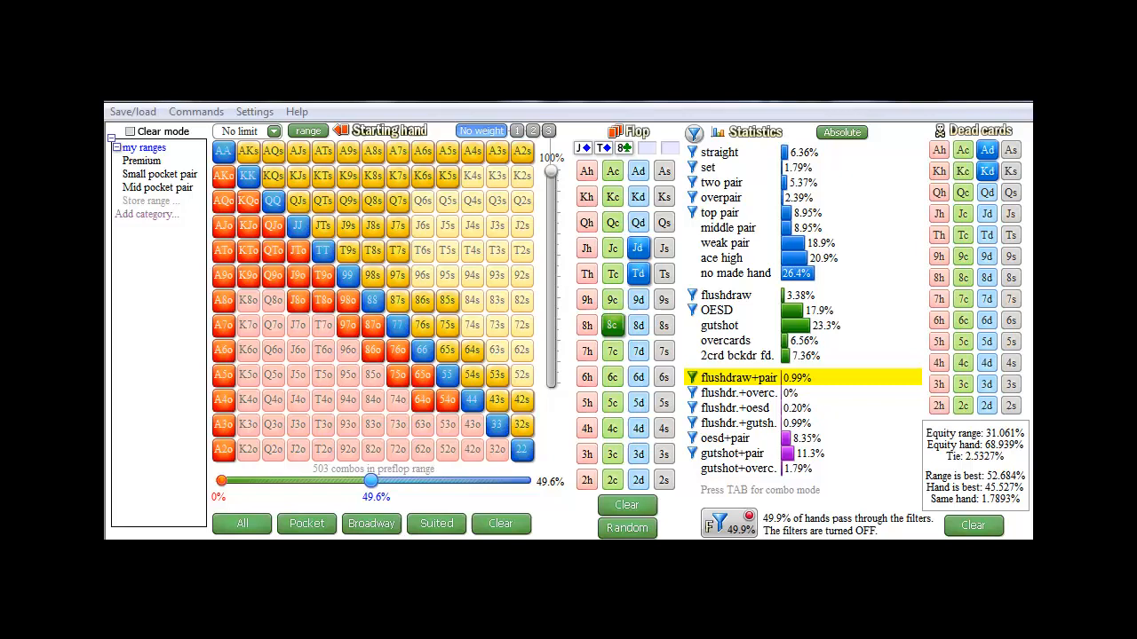
{"action": "left_click", "coordinate": [730, 453]}
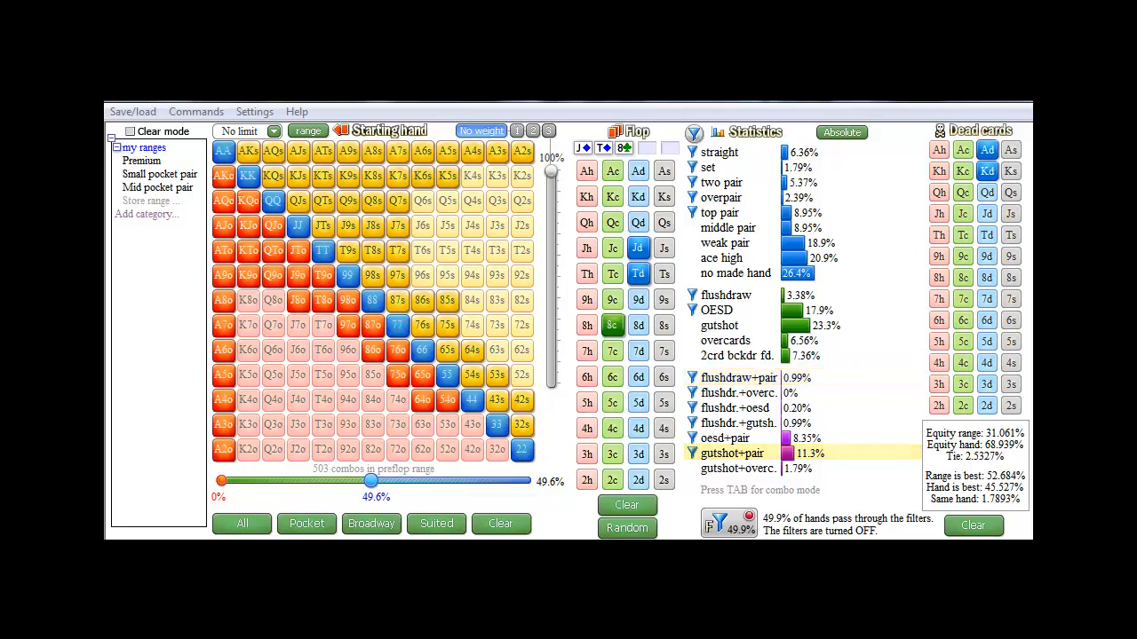
- Switch statistics from Absolute to Cumulative and freeze the grid on two-pair hands
{"action": "left_click", "coordinate": [841, 132]}
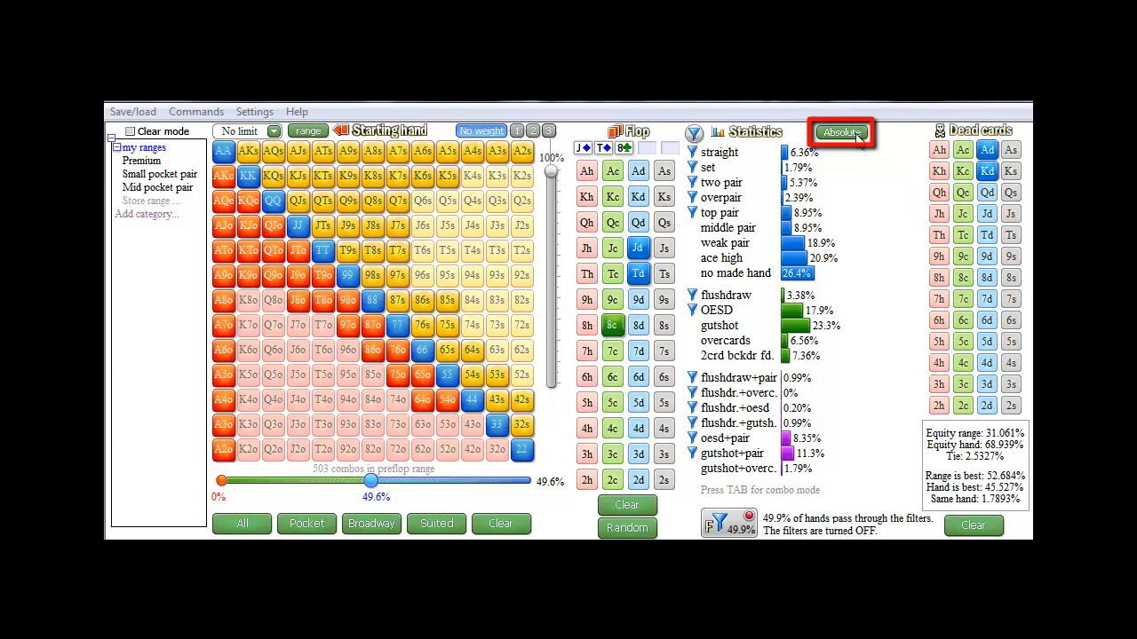
{"action": "left_click", "coordinate": [840, 132]}
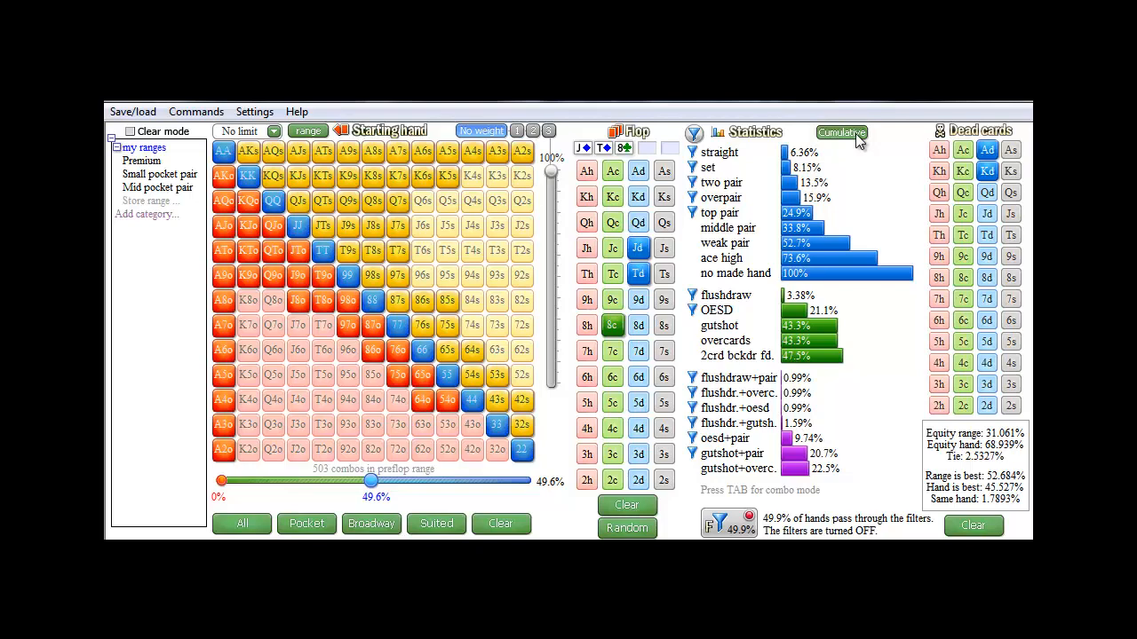
{"action": "mouse_move", "coordinate": [840, 132]}
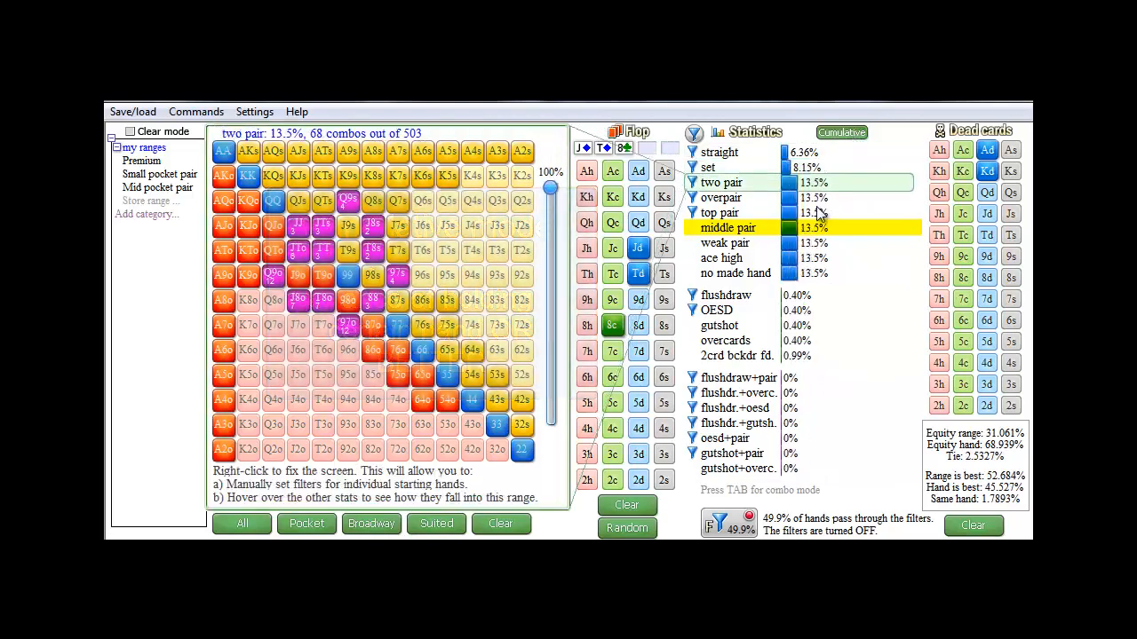
{"action": "left_click", "coordinate": [728, 228]}
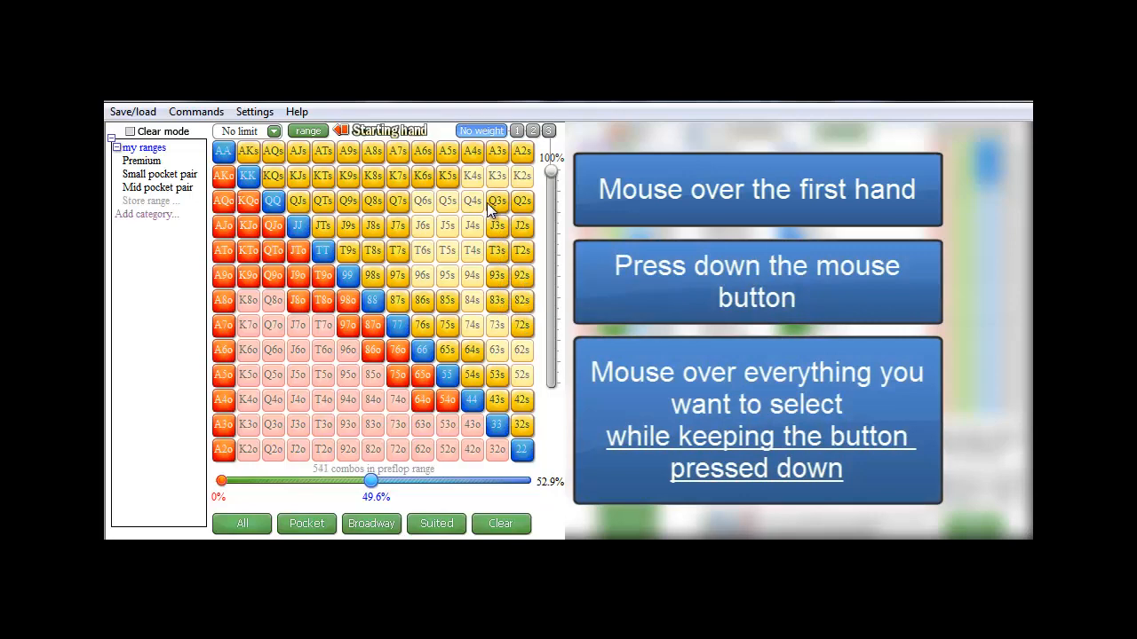
- Drag across Q3s, J3s, Q2s and J2s to add them, reaching 52.9%
{"action": "left_click_drag", "start_coordinate": [497, 200], "coordinate": [520, 324]}
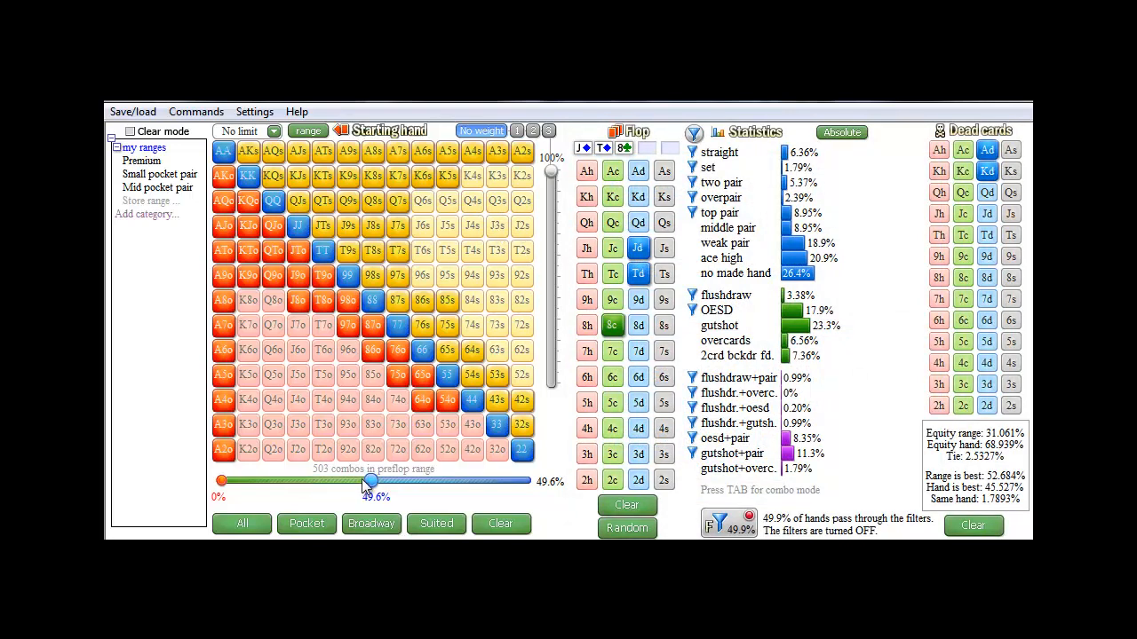
- Try several slider cutoffs, ending with the range at 0% to 38.8% (387 combos)
{"action": "left_click_drag", "start_coordinate": [370, 482], "coordinate": [335, 482]}
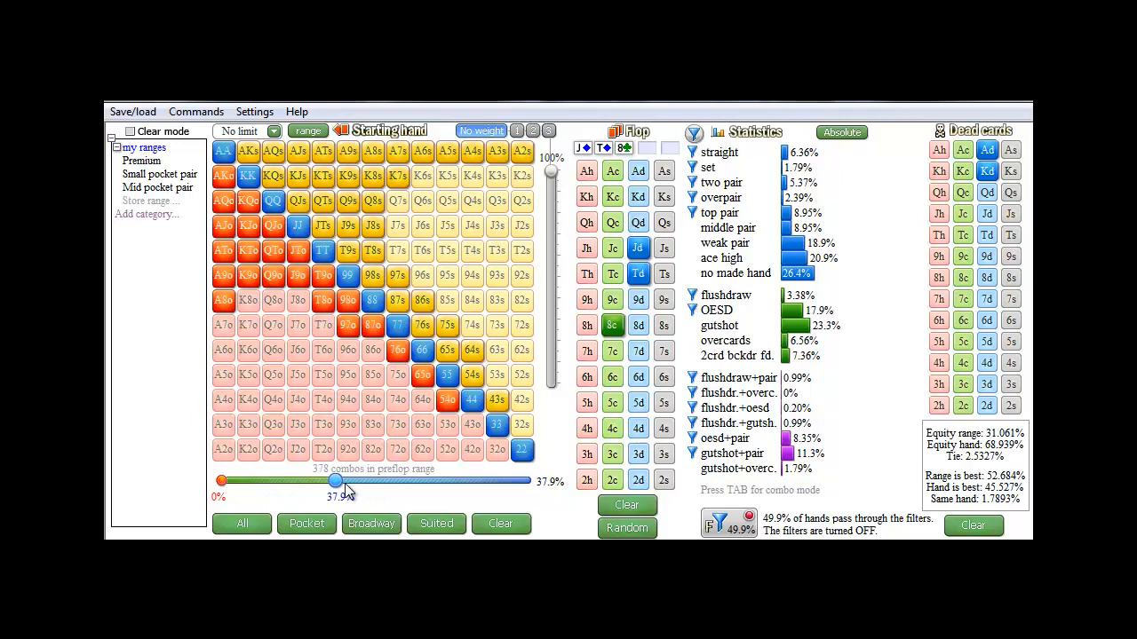
{"action": "left_click_drag", "start_coordinate": [333, 480], "coordinate": [222, 486]}
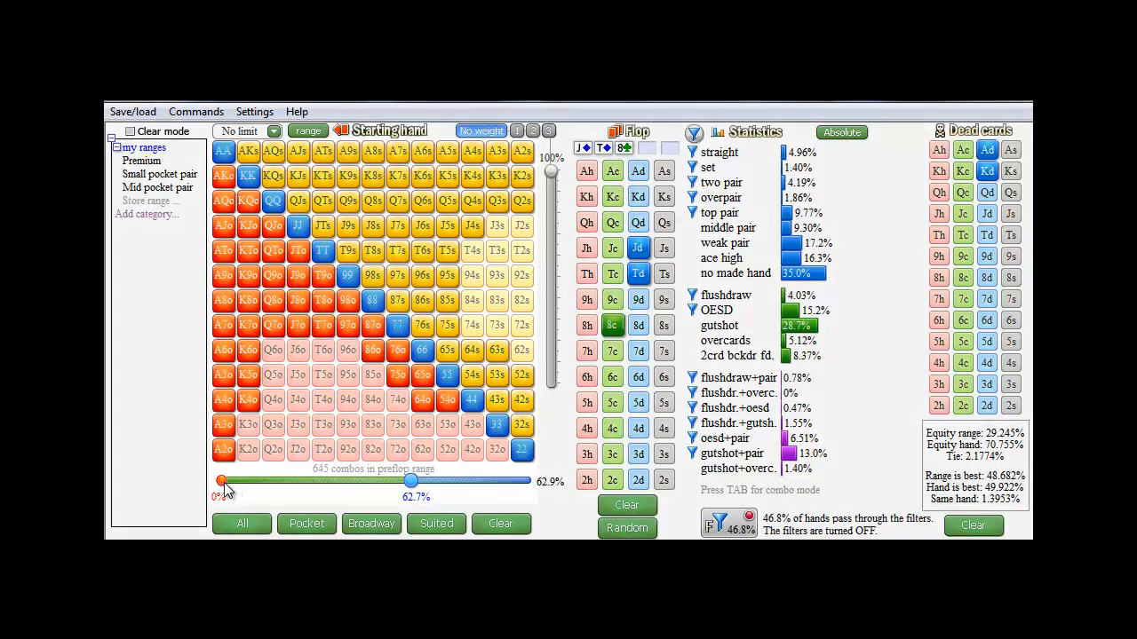
{"action": "left_click_drag", "start_coordinate": [222, 480], "coordinate": [266, 480]}
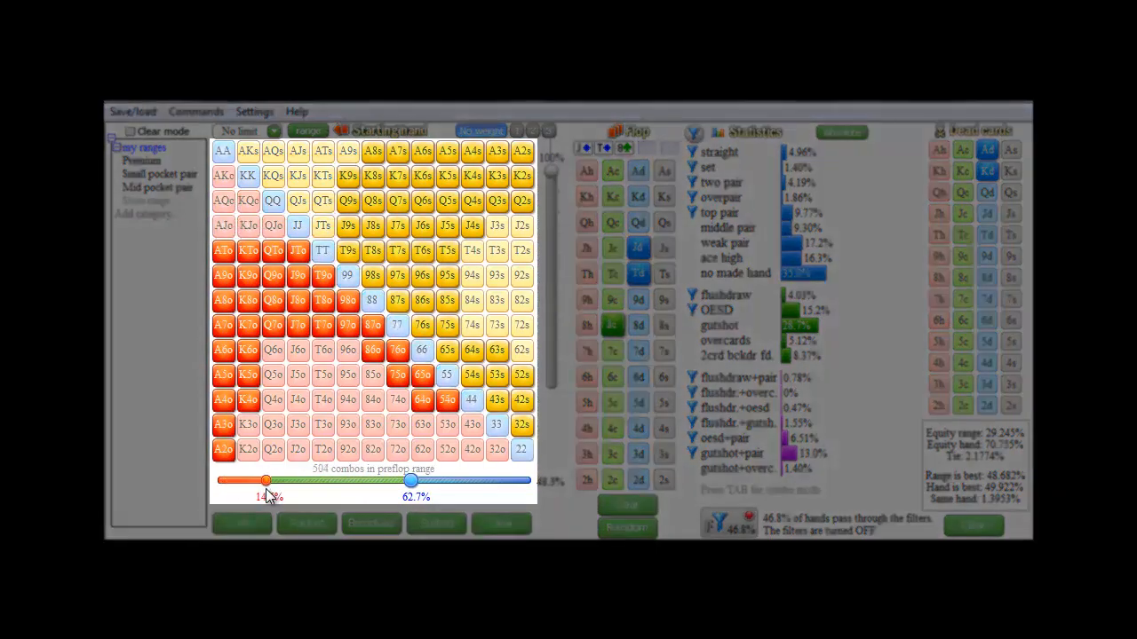
{"action": "left_click_drag", "start_coordinate": [266, 480], "coordinate": [220, 481]}
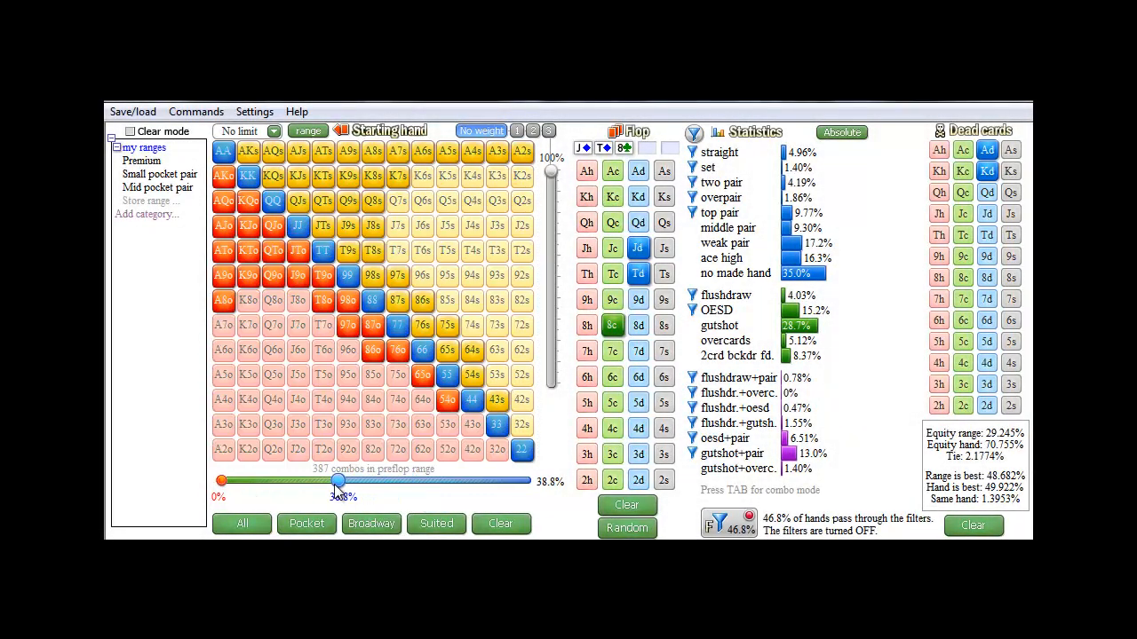
{"action": "left_click_drag", "start_coordinate": [340, 482], "coordinate": [390, 481]}
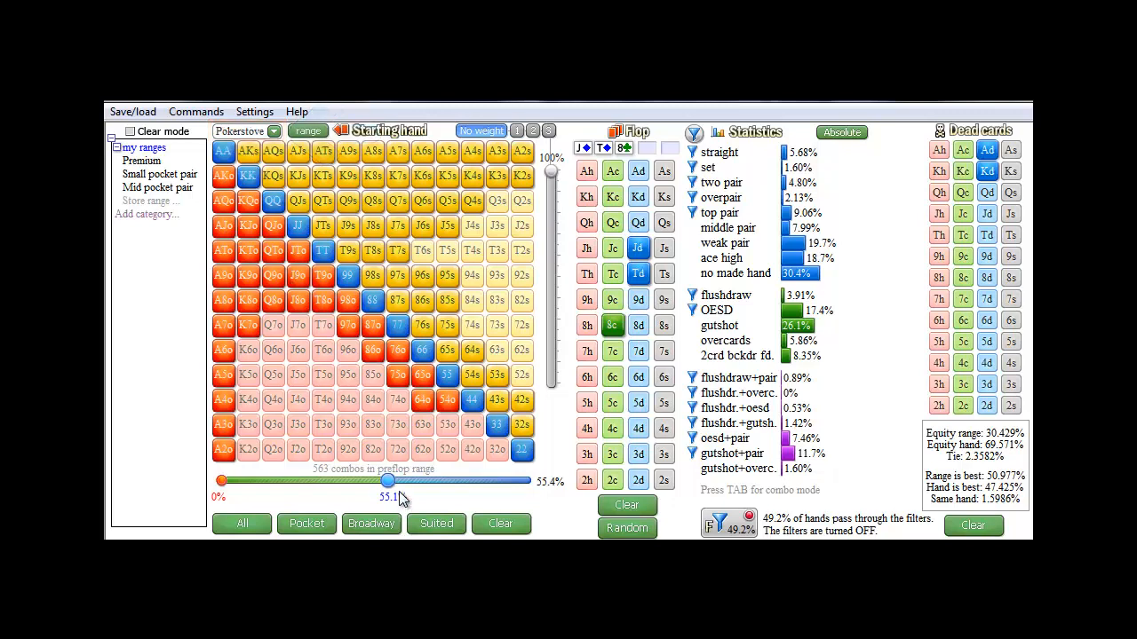
- Shrink the Pokerstove range to 24.3%, then widen it to 73.8% (764 combos)
{"action": "left_click_drag", "start_coordinate": [388, 479], "coordinate": [293, 479]}
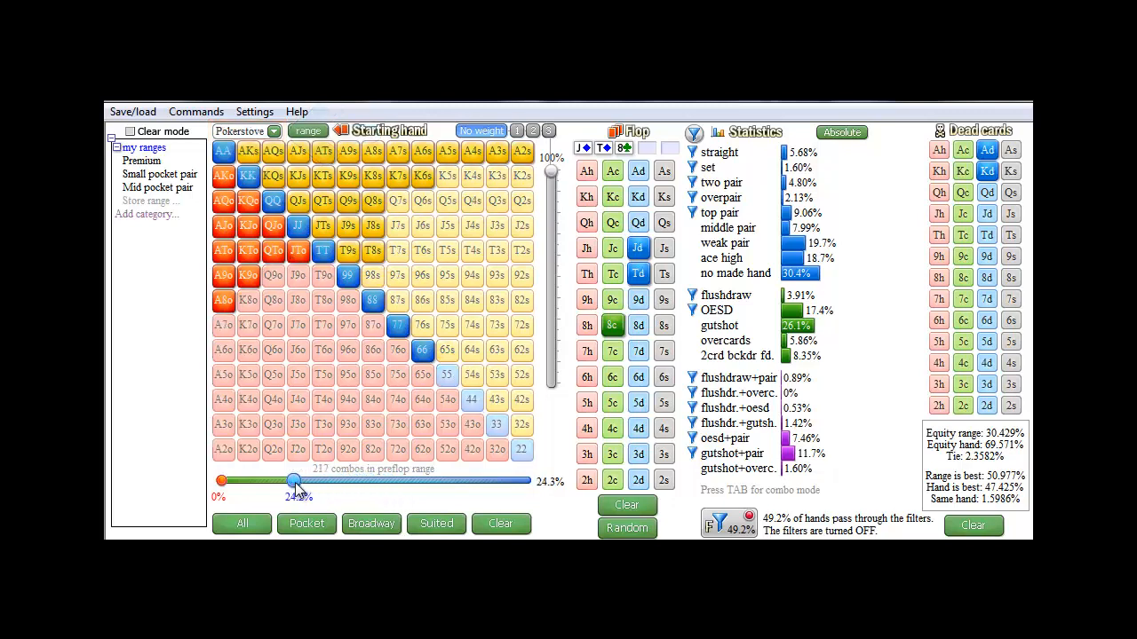
{"action": "left_click_drag", "start_coordinate": [293, 479], "coordinate": [444, 480]}
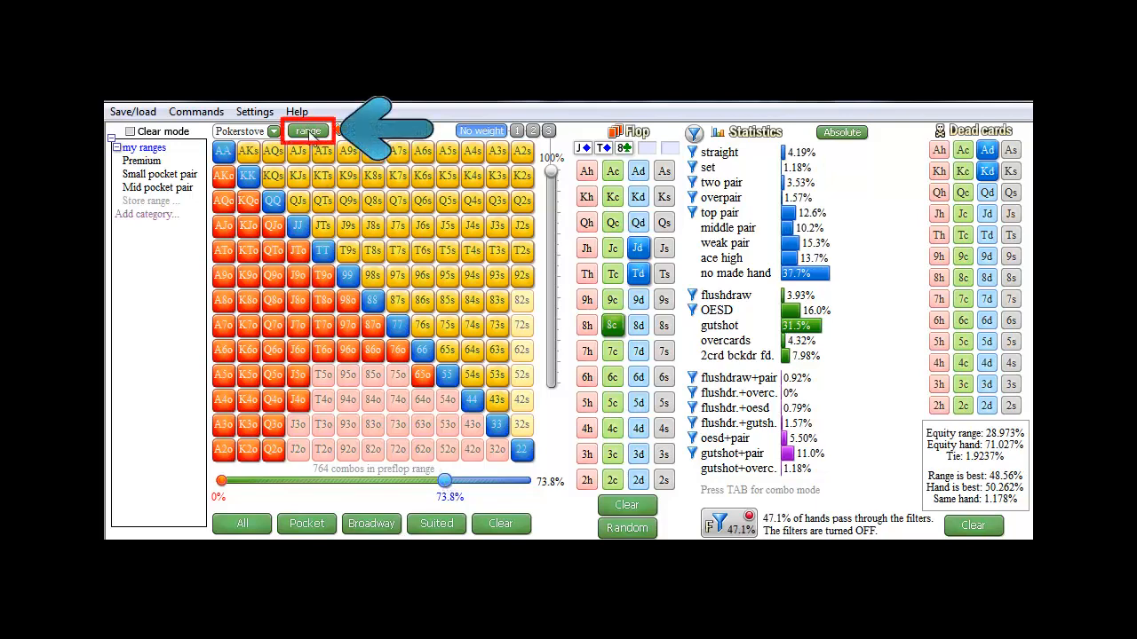
- Import the range 'AA-' through range import/export, leaving 33 pocket-pair combos
{"action": "left_click", "coordinate": [307, 130]}
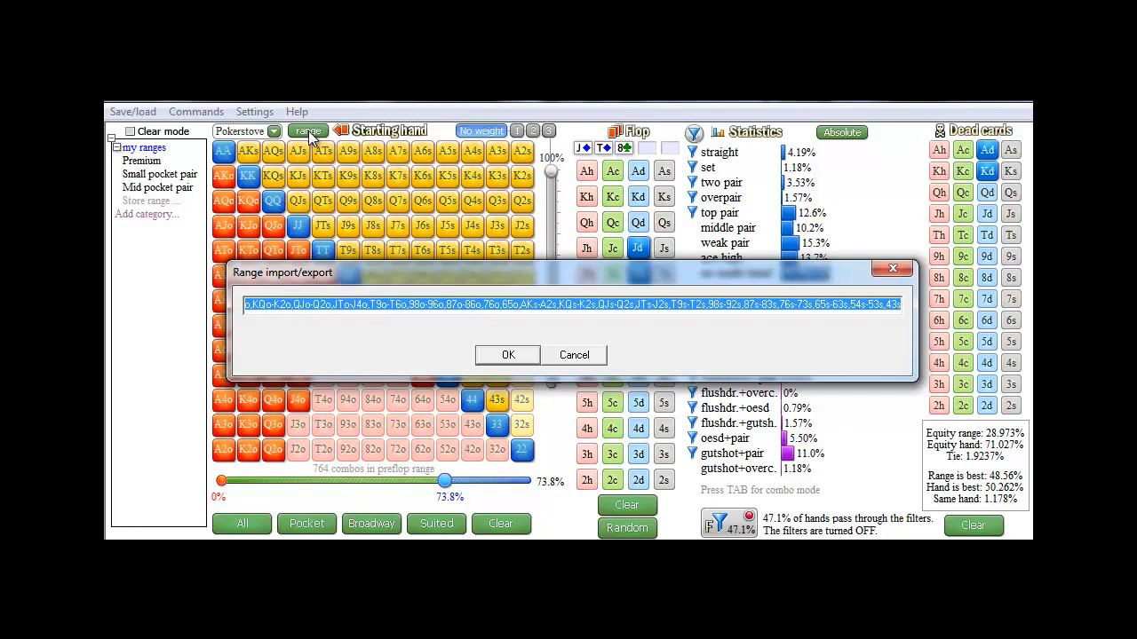
{"action": "type", "text": "AA-"}
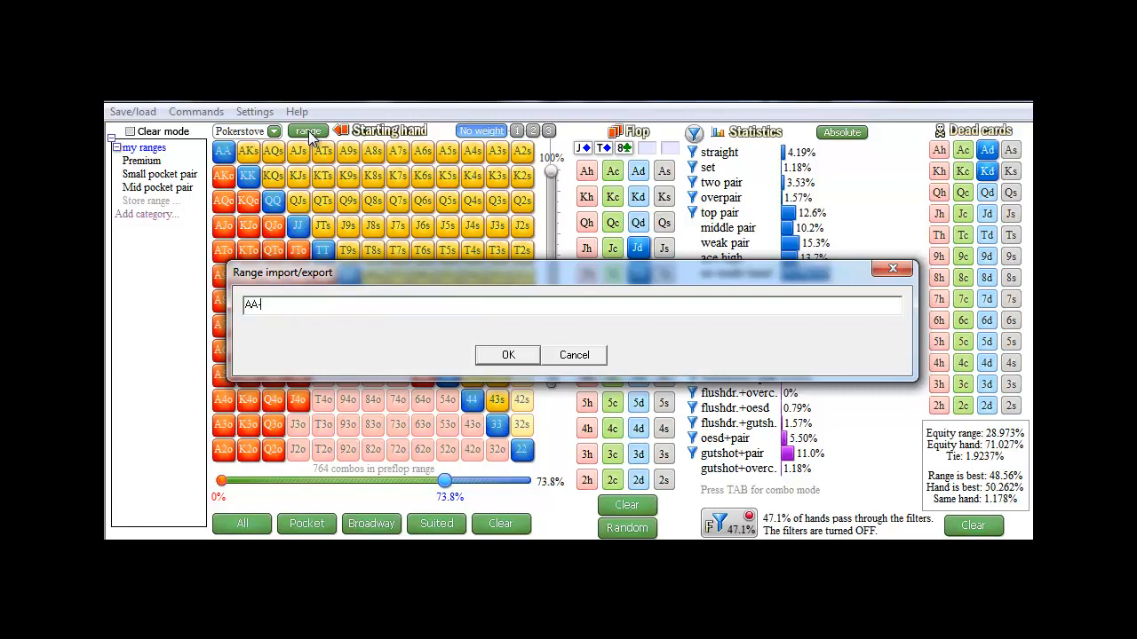
{"action": "left_click", "coordinate": [507, 354]}
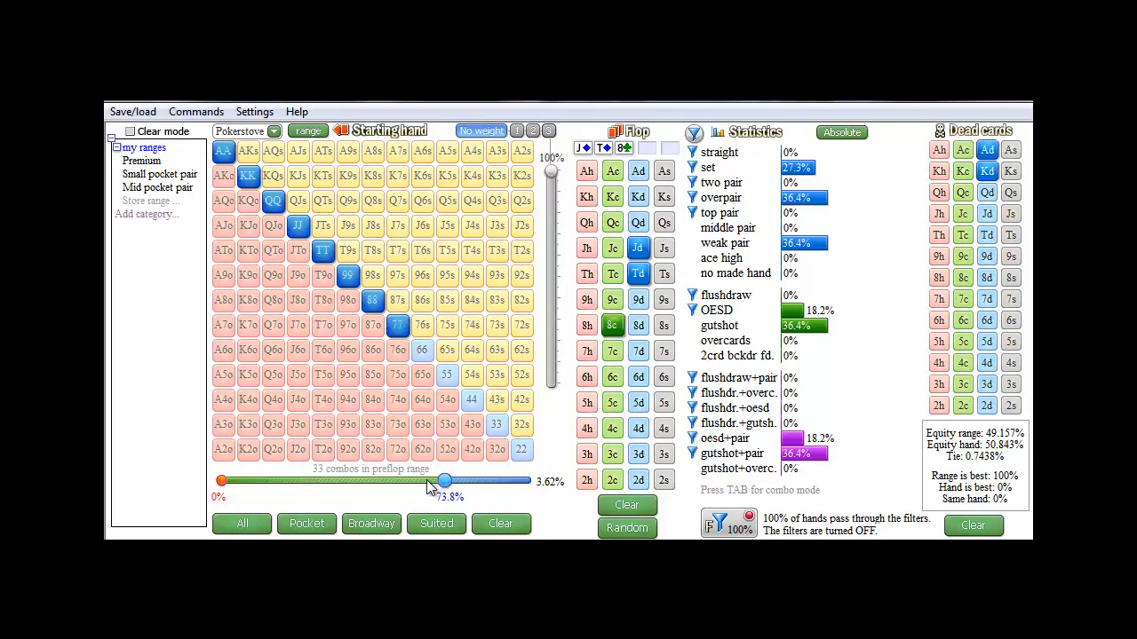
- Set the range to the top 40% (457 combos), weight part of it at 75%, and clear dead cards
{"action": "left_click_drag", "start_coordinate": [444, 480], "coordinate": [333, 480]}
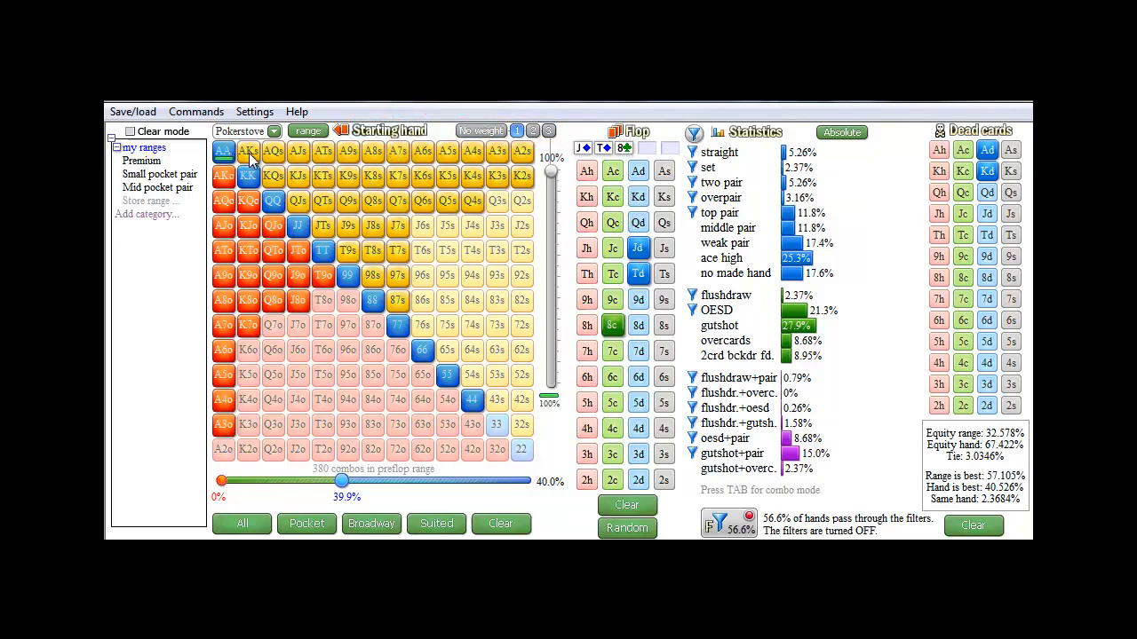
{"action": "left_click", "coordinate": [248, 175]}
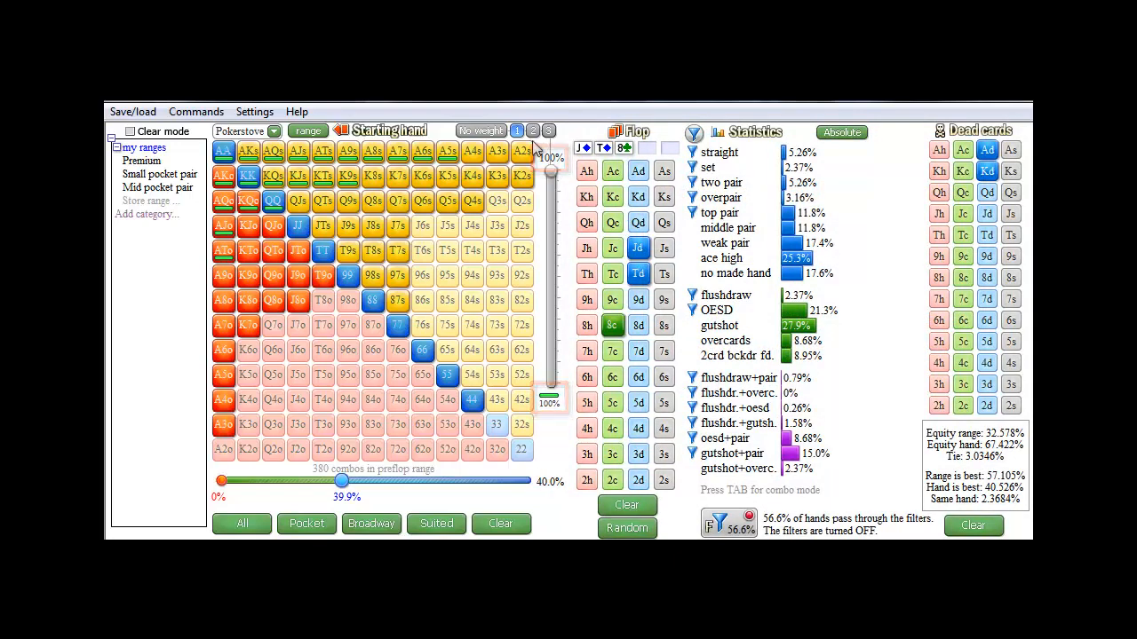
{"action": "left_click_drag", "start_coordinate": [551, 159], "coordinate": [551, 239]}
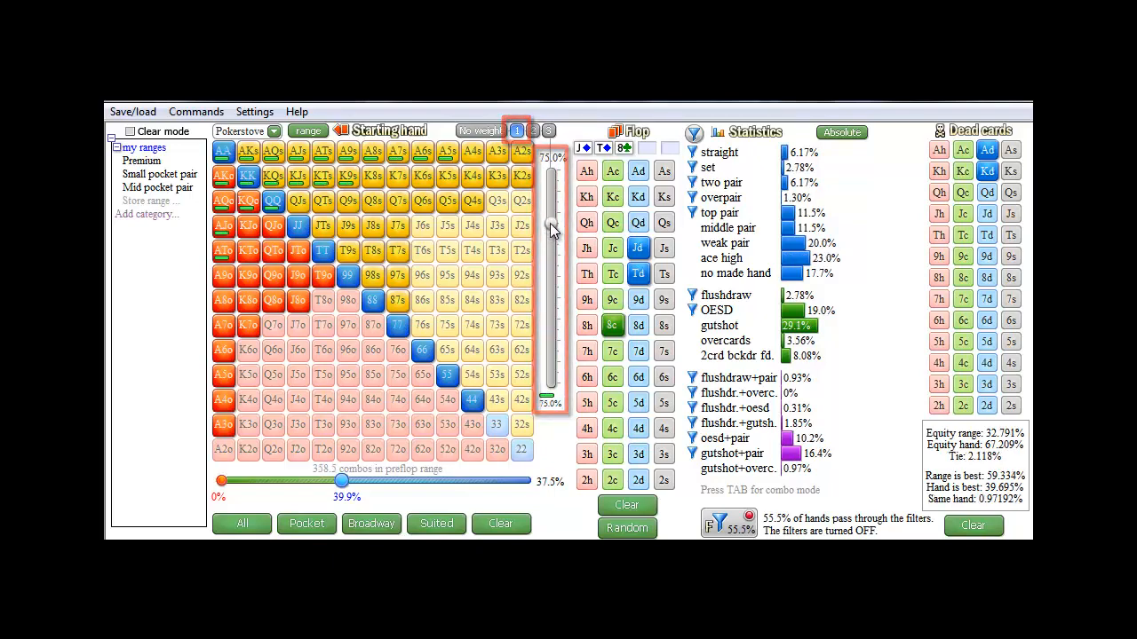
{"action": "scroll", "scroll_direction": "down", "scroll_amount": 3}
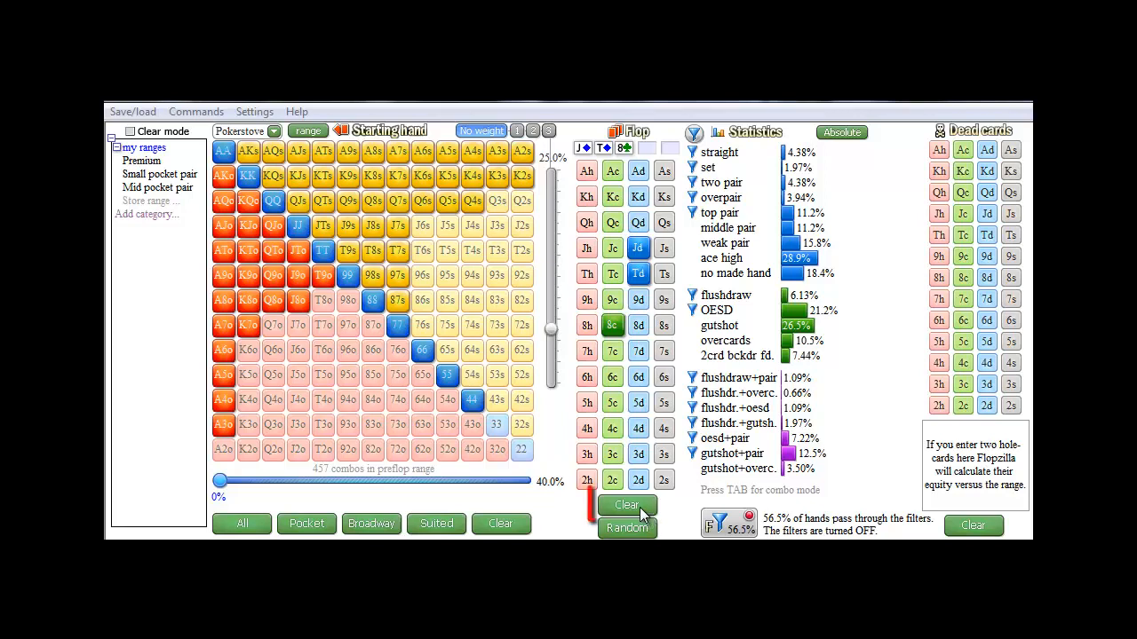
- Remove the flop cards and calculate the range's preflop flop-hit statistics (30.9% overall)
{"action": "left_click", "coordinate": [627, 506]}
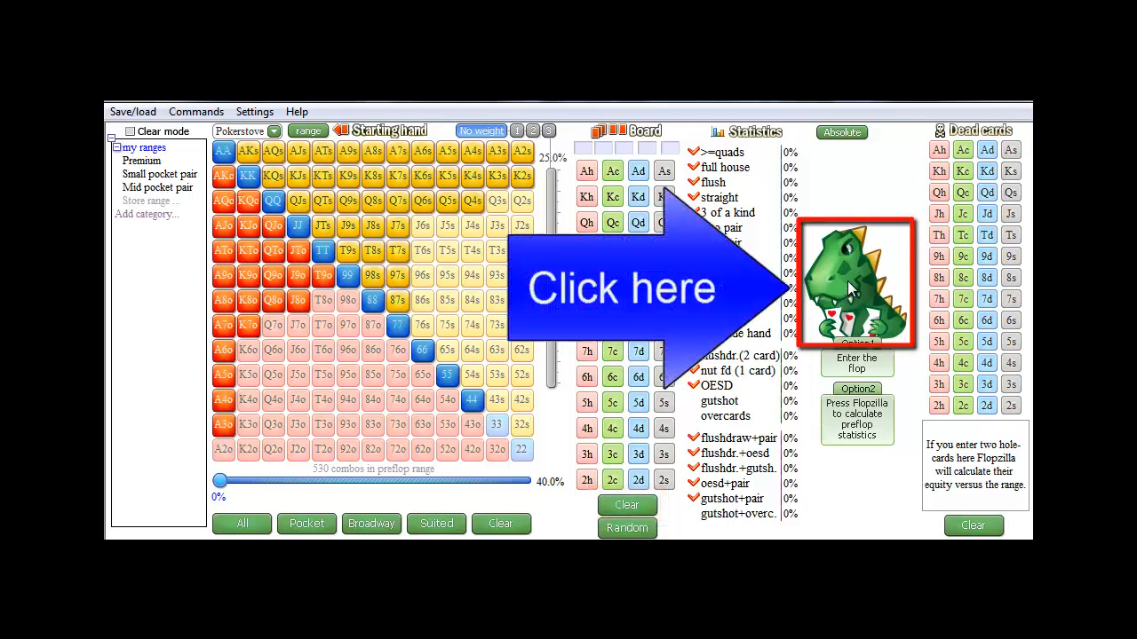
{"action": "left_click", "coordinate": [855, 284]}
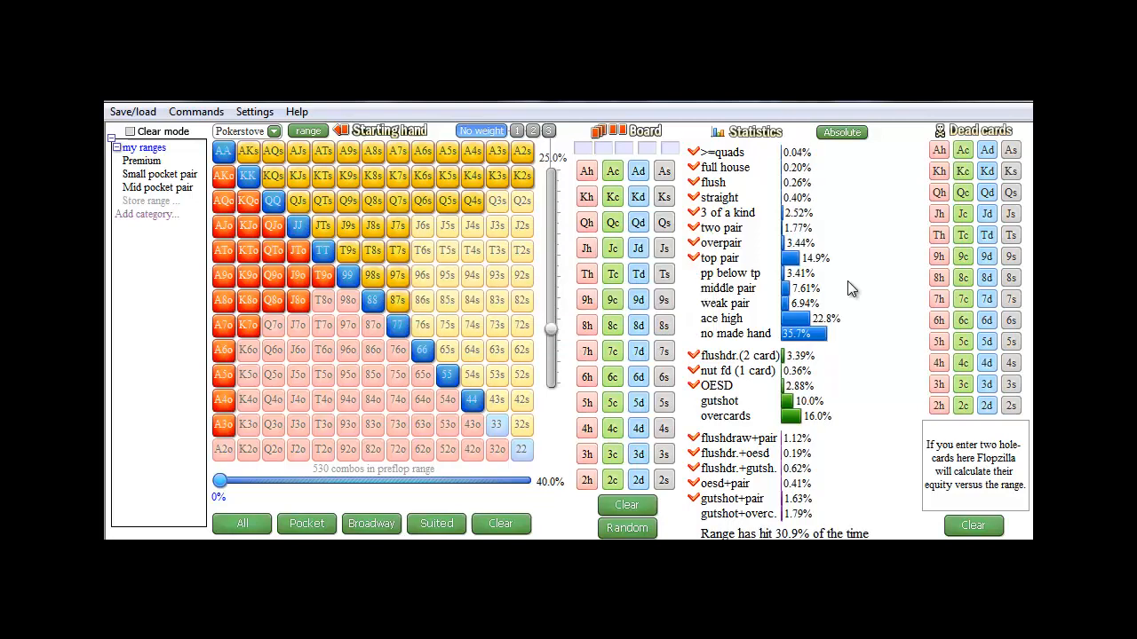
{"action": "left_click", "coordinate": [720, 258]}
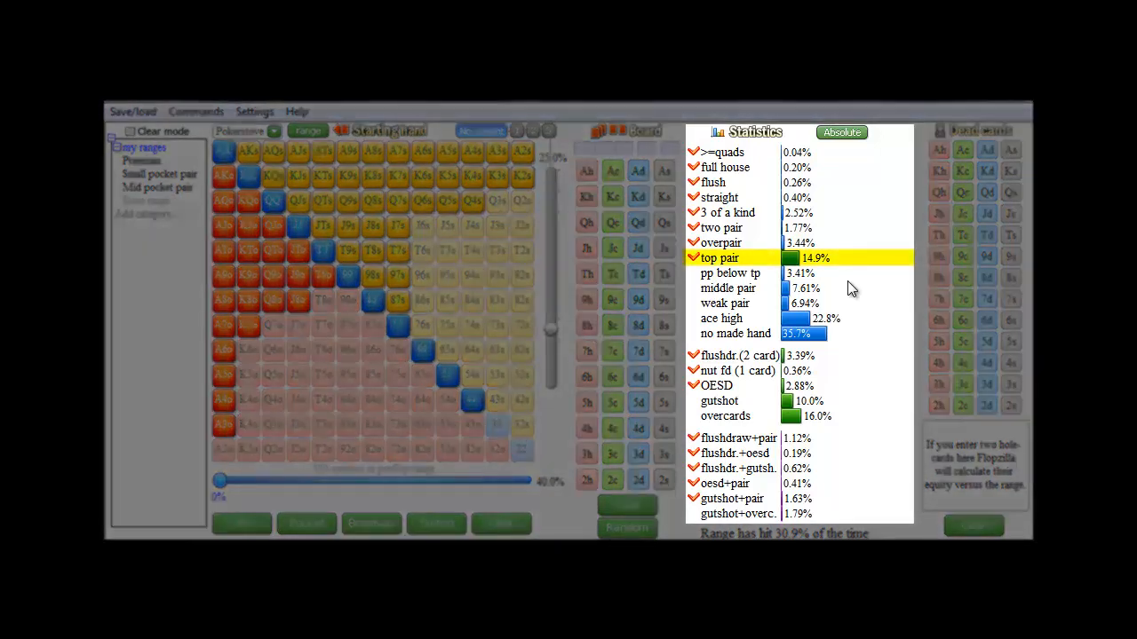
{"action": "left_click", "coordinate": [725, 212]}
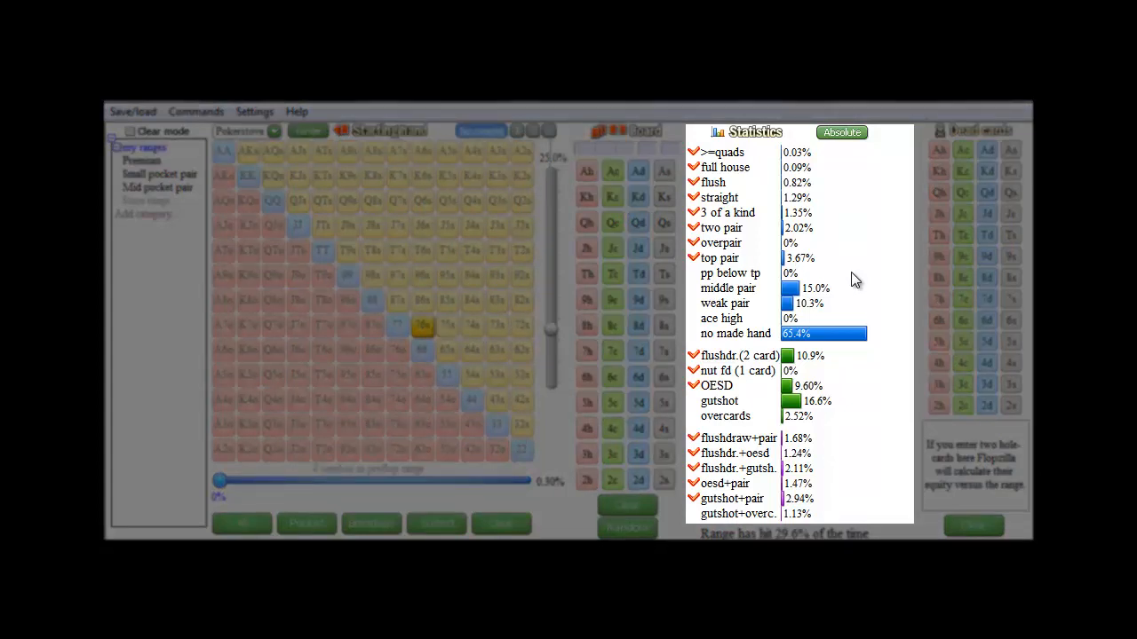
- Switch the range to pocket sevens only (77, 6 combos)
{"action": "left_click", "coordinate": [737, 355]}
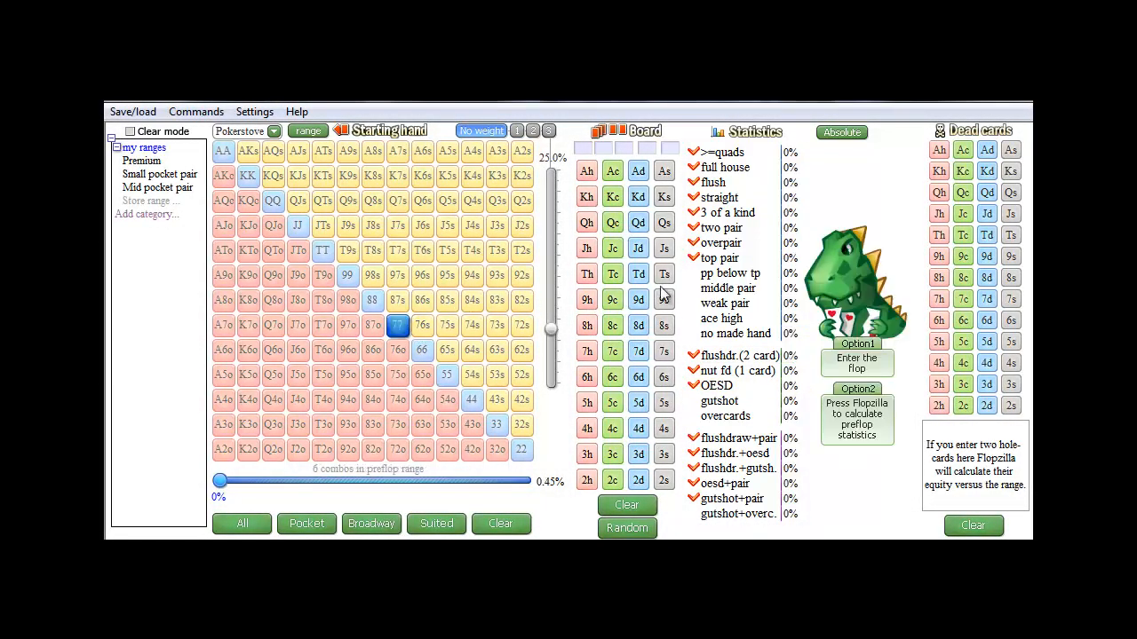
- Calculate pocket sevens' preflop flop-hit statistics: 23.7% overall, three of a kind 10.8%
{"action": "left_click", "coordinate": [856, 418]}
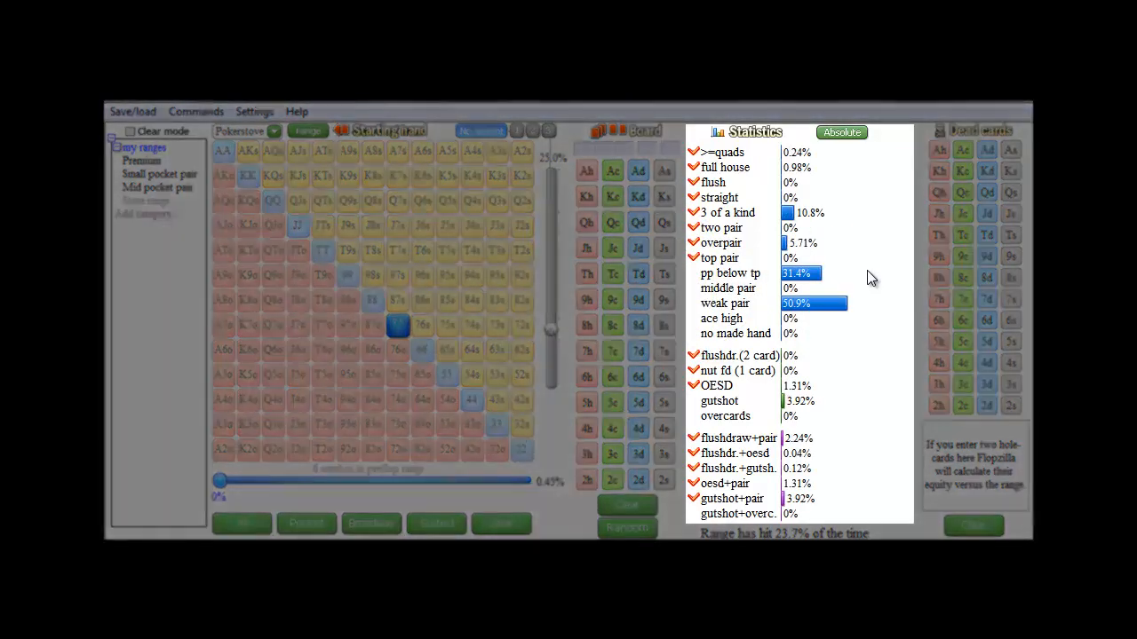
{"action": "left_click", "coordinate": [727, 212]}
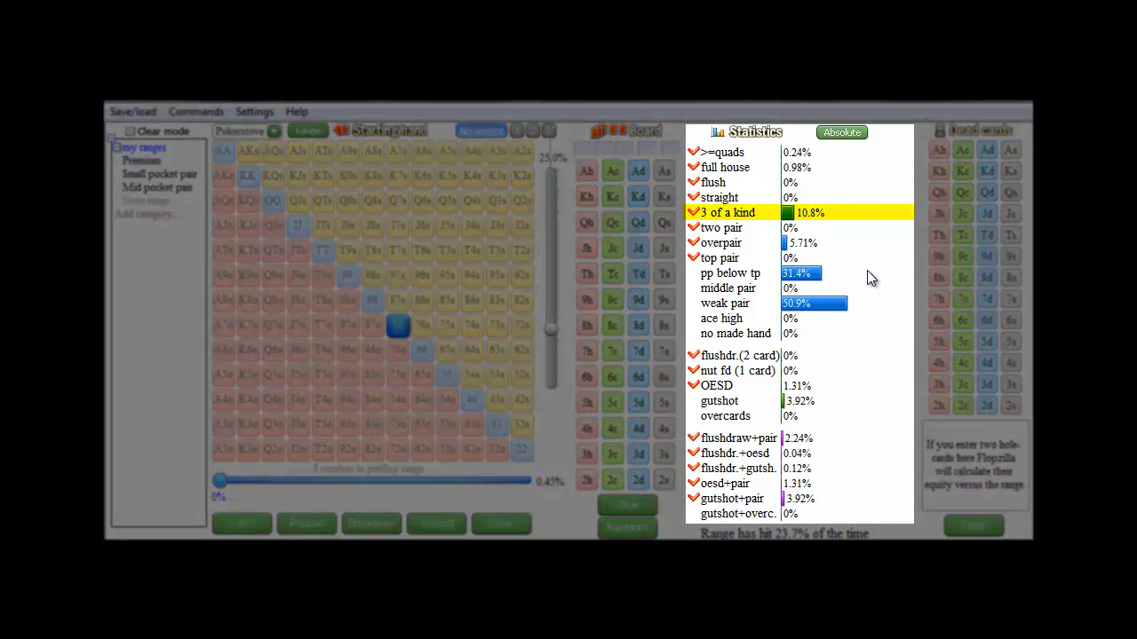